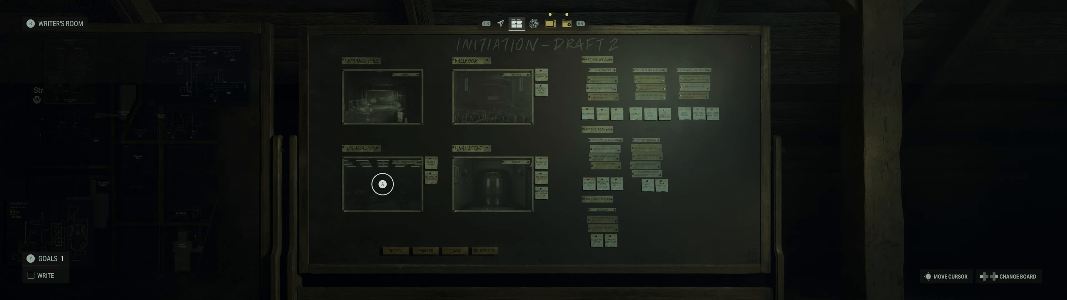
pyautogui.moveTo(416, 249)
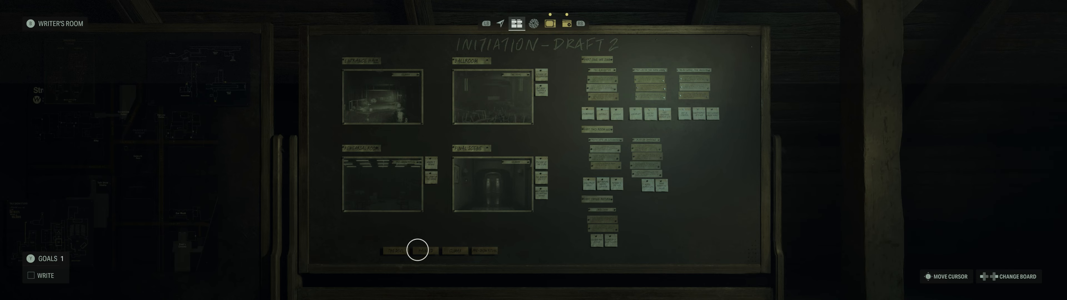
pyautogui.moveTo(380, 135)
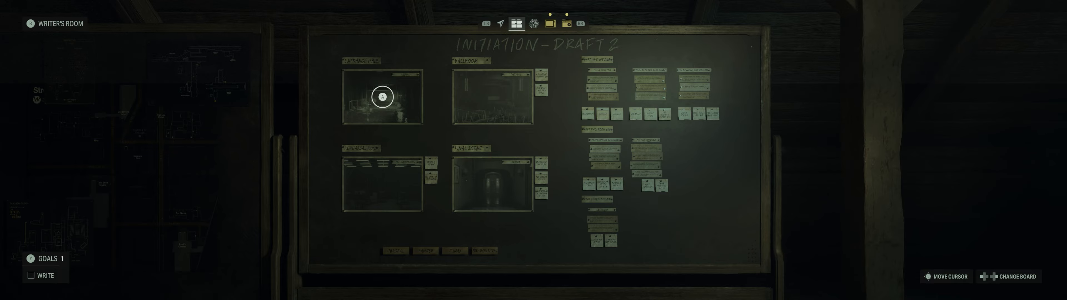
pyautogui.moveTo(491, 184)
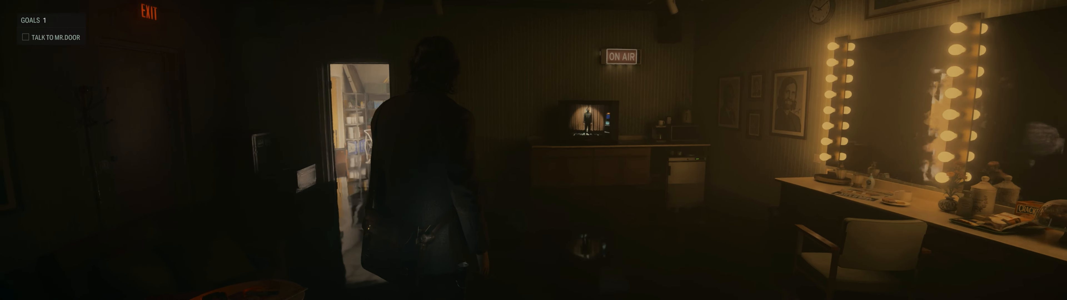
pyautogui.moveTo(534, 149)
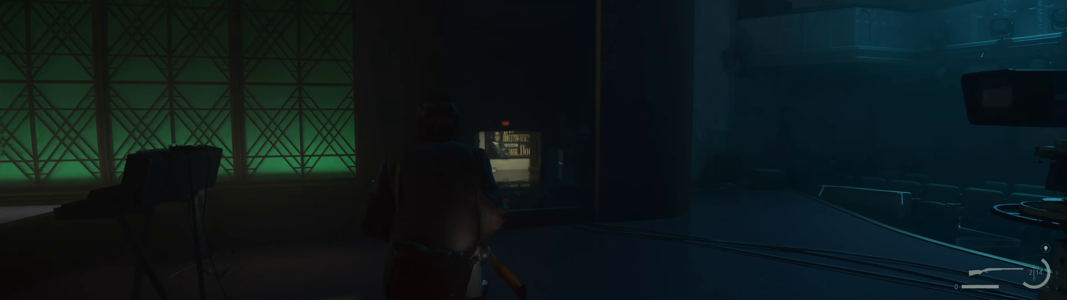
pyautogui.moveTo(534, 149)
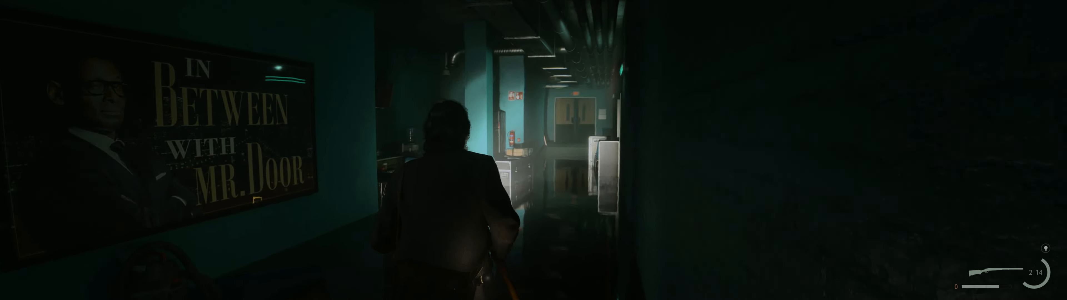
# - Walk Alan off the stage past the Mr. Door poster toward the yellow double doors
pyautogui.press('w')
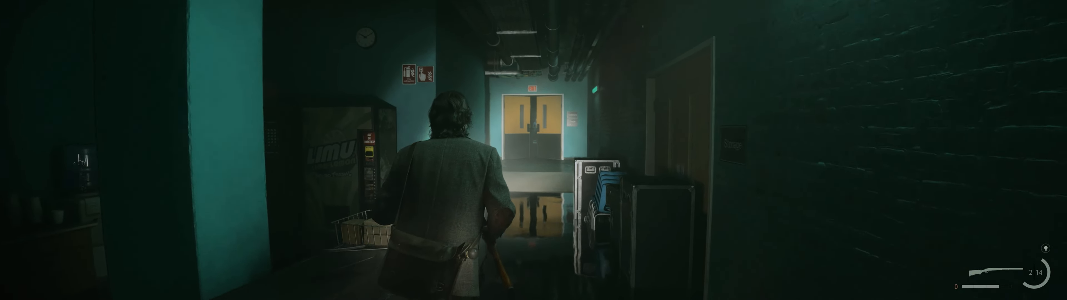